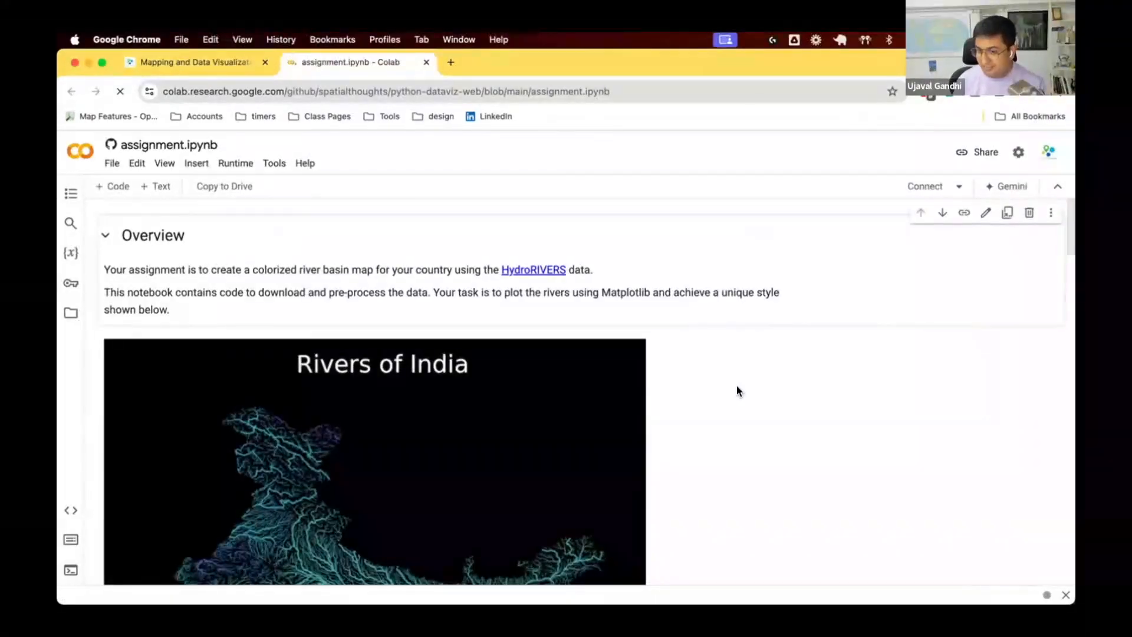
# Step: Connect the notebook to a Python 3 runtime and browse the Rivers of India overview image
pyautogui.click(925, 186)
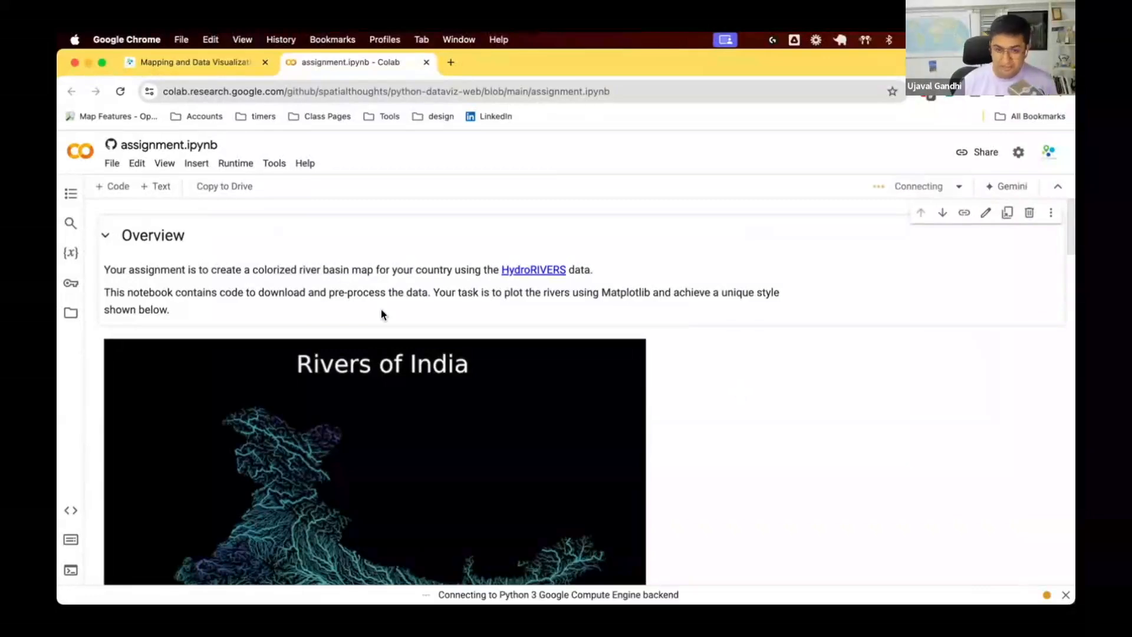
pyautogui.scroll(-3)
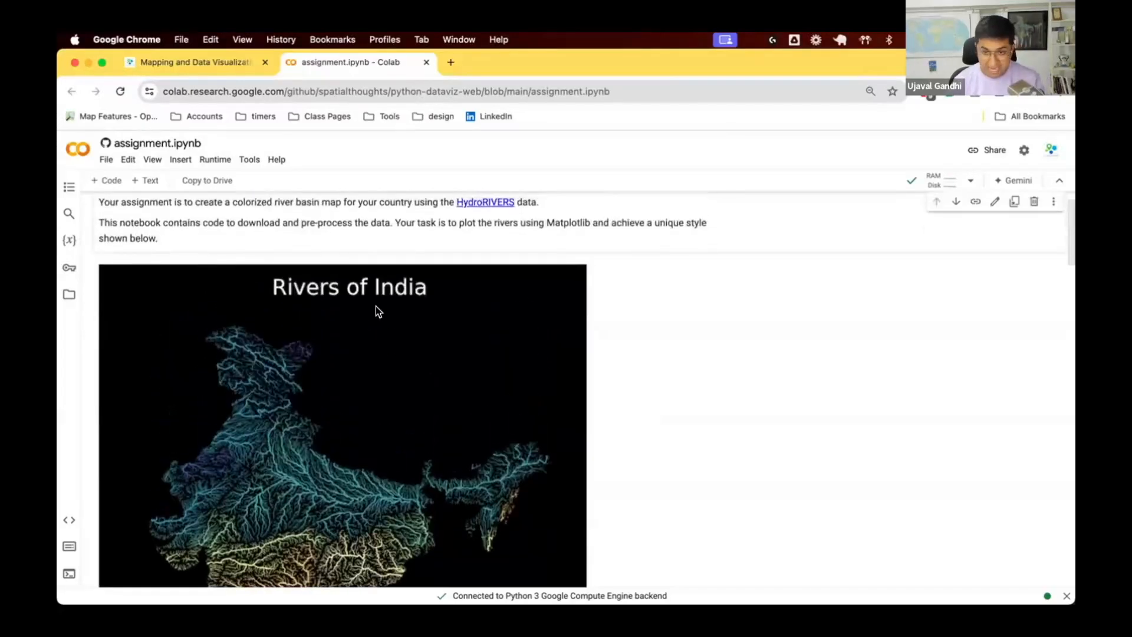
pyautogui.moveTo(386, 318)
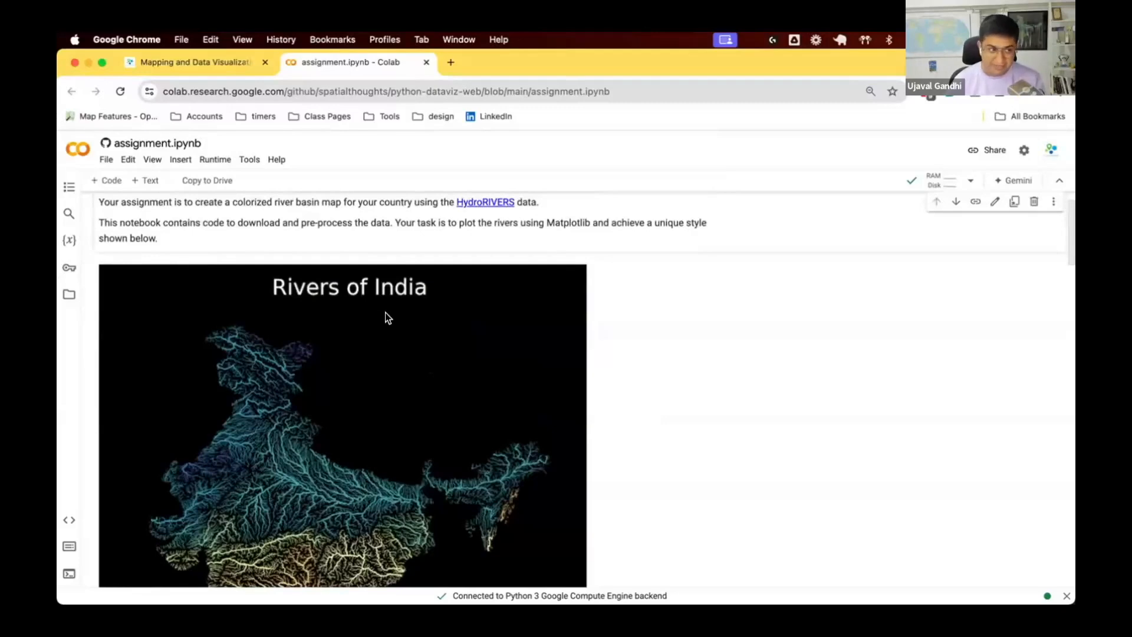
pyautogui.scroll(-3)
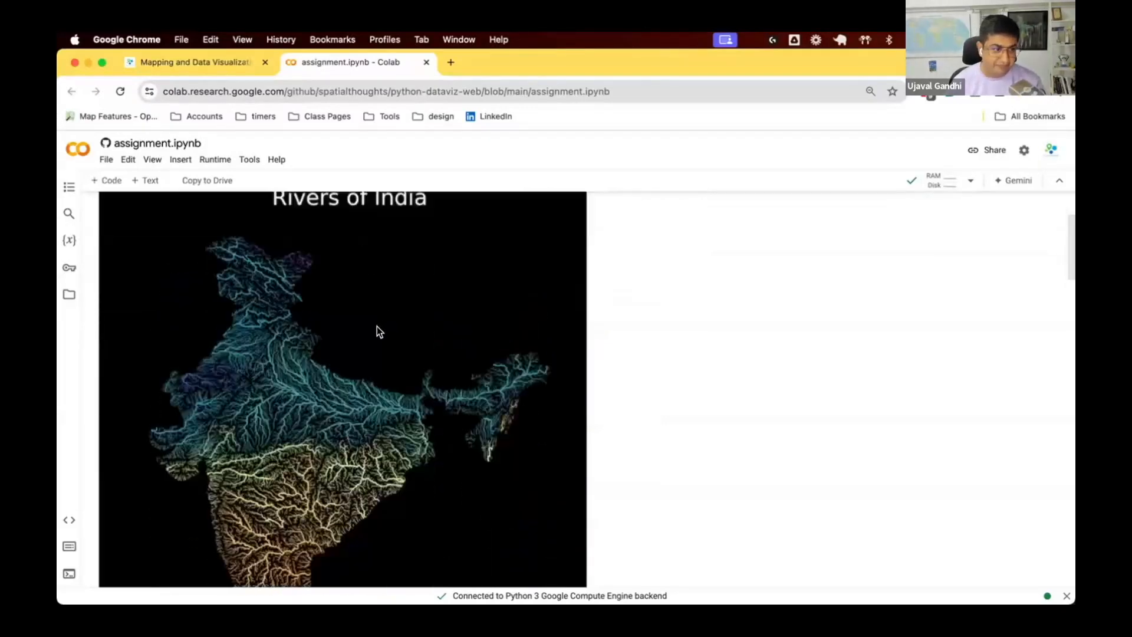
# Step: Run the import, folder-creation and download cells fetching HydroRIVERS and countries data into the data folder
pyautogui.scroll(-3)
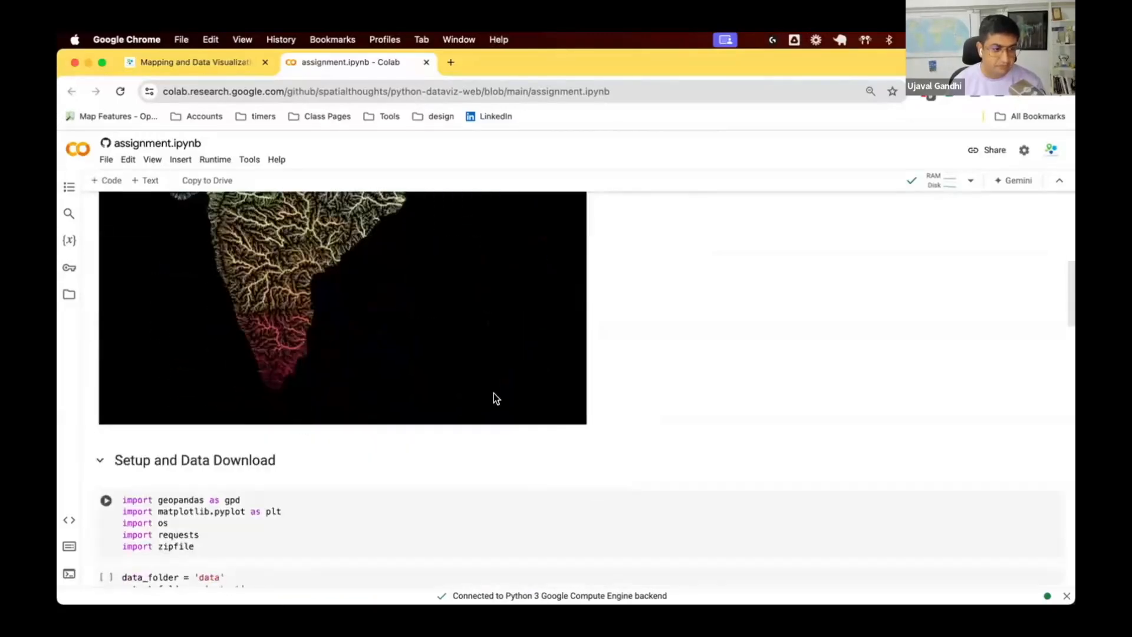
pyautogui.scroll(-3)
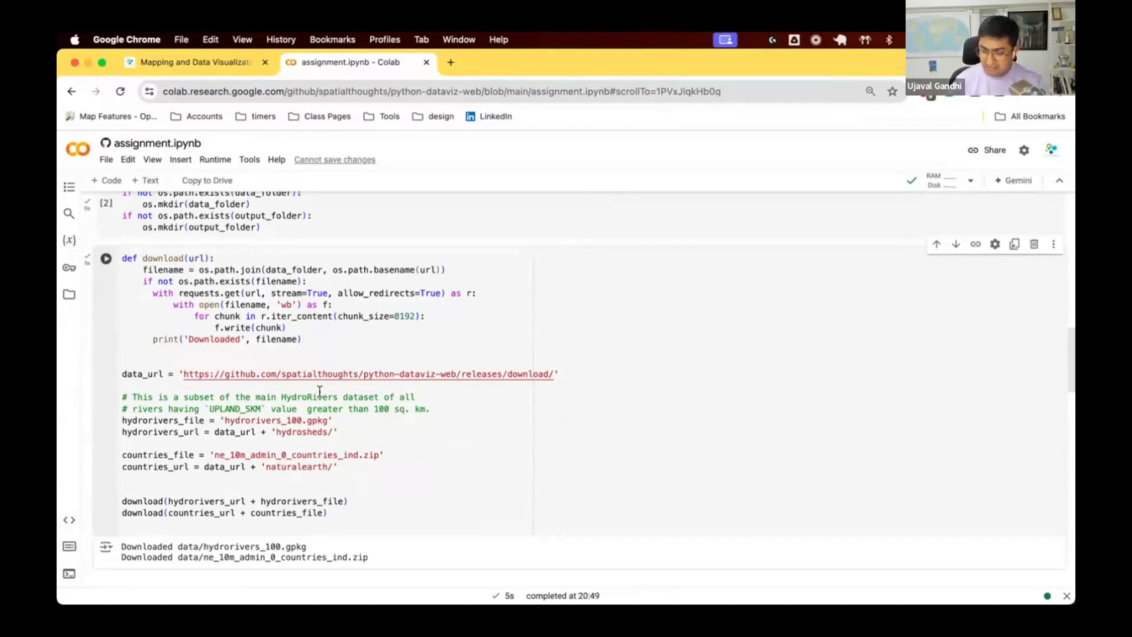
pyautogui.moveTo(352, 456)
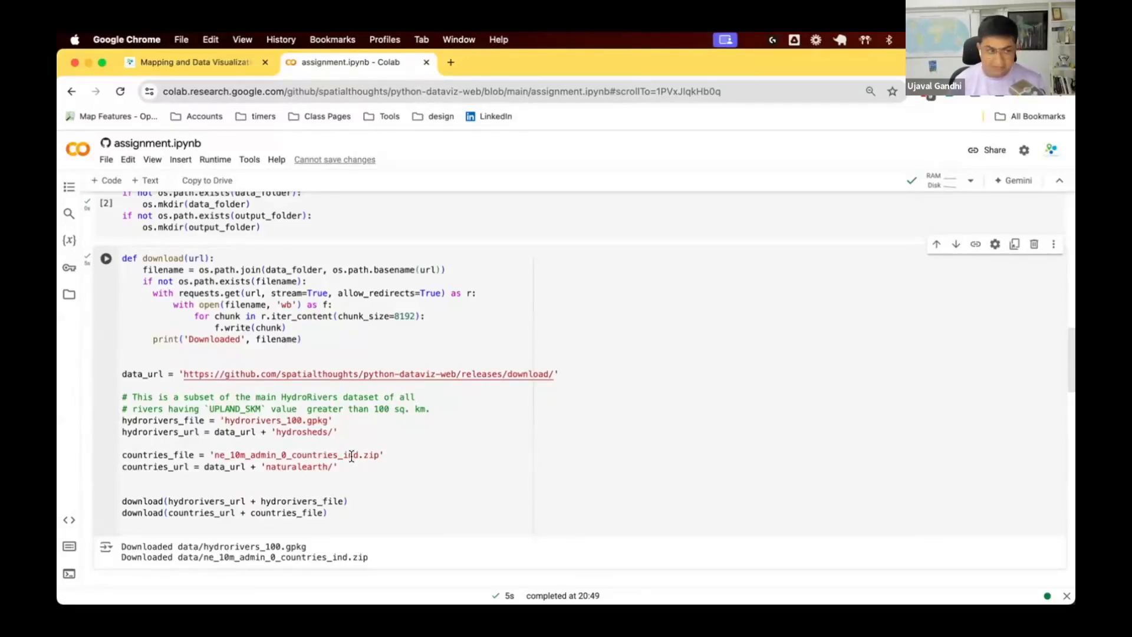
pyautogui.scroll(-3)
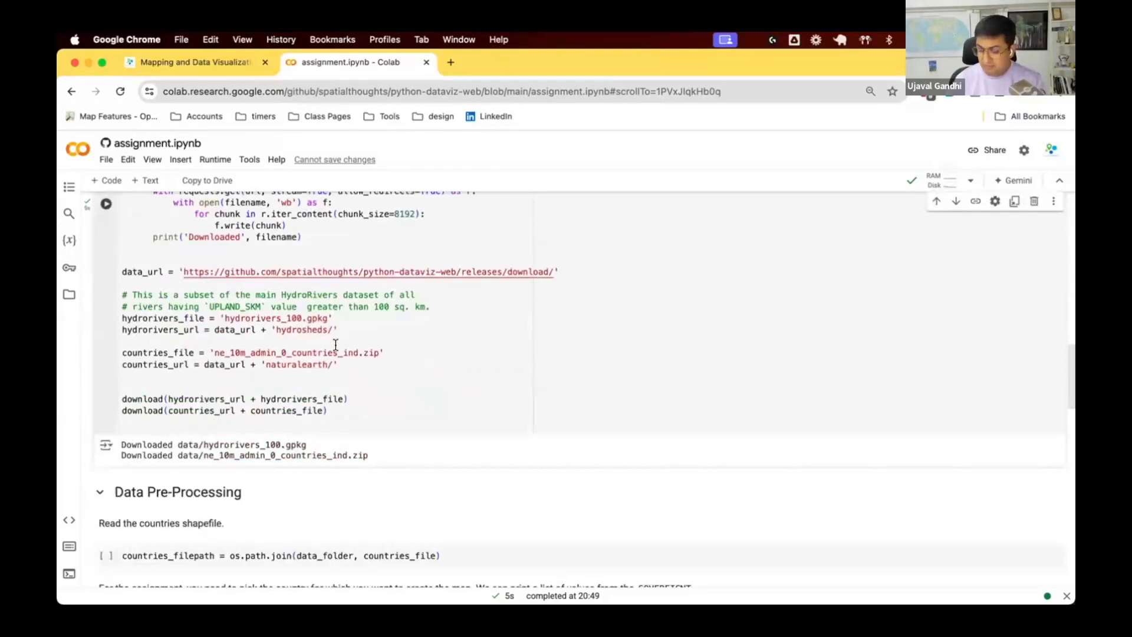
pyautogui.scroll(-3)
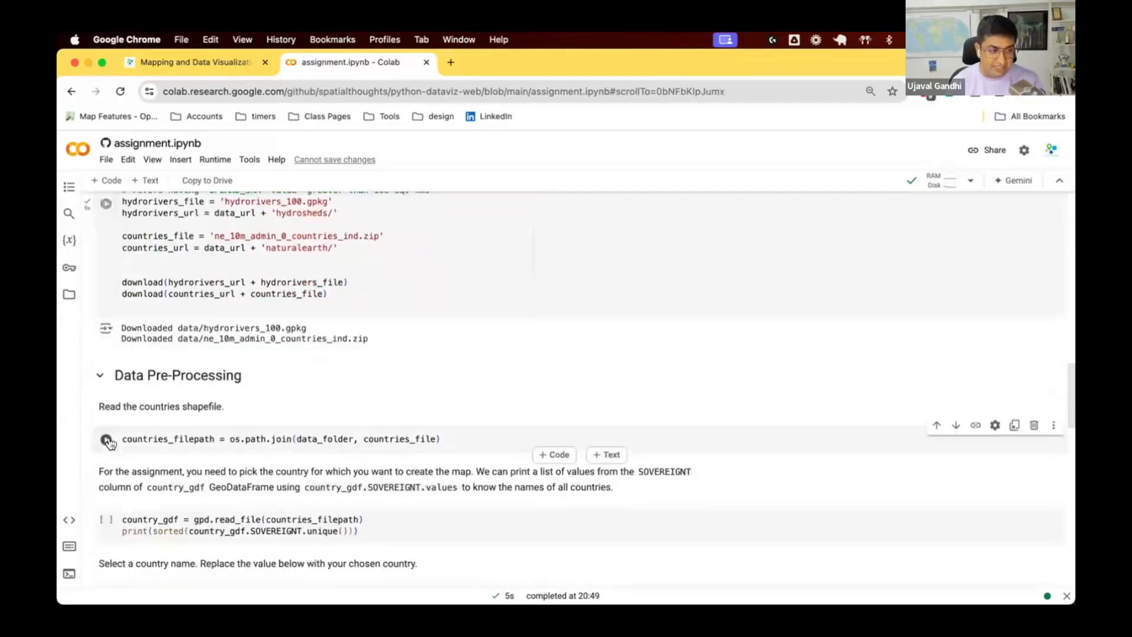
# Step: Load the countries shapefile, print SOVEREIGNT names, and set the country to India
pyautogui.click(106, 438)
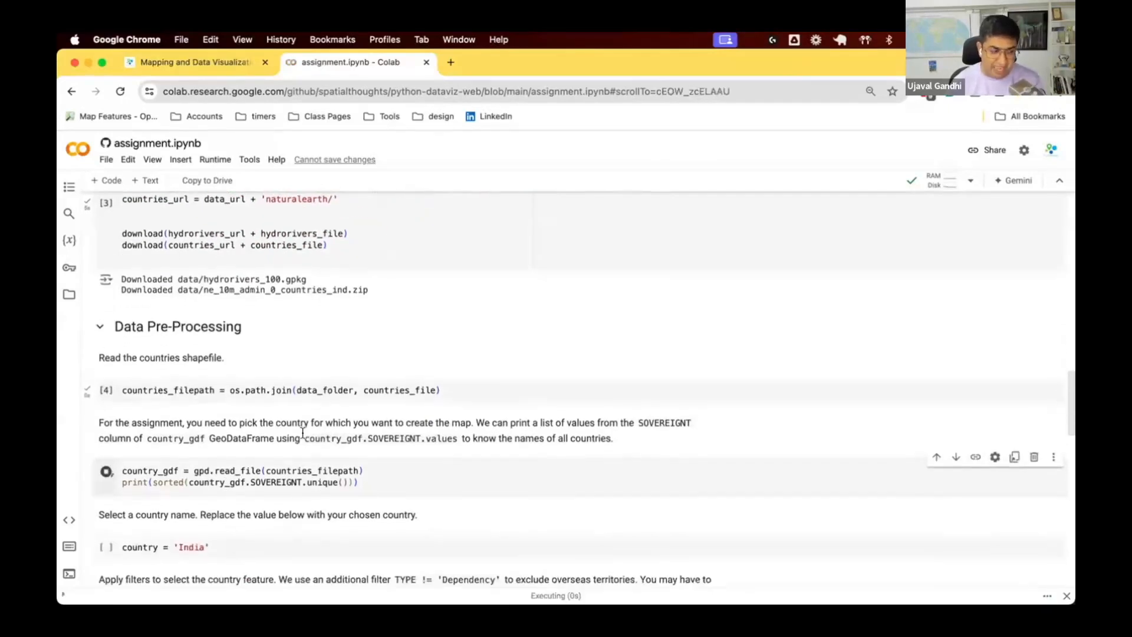
pyautogui.click(106, 470)
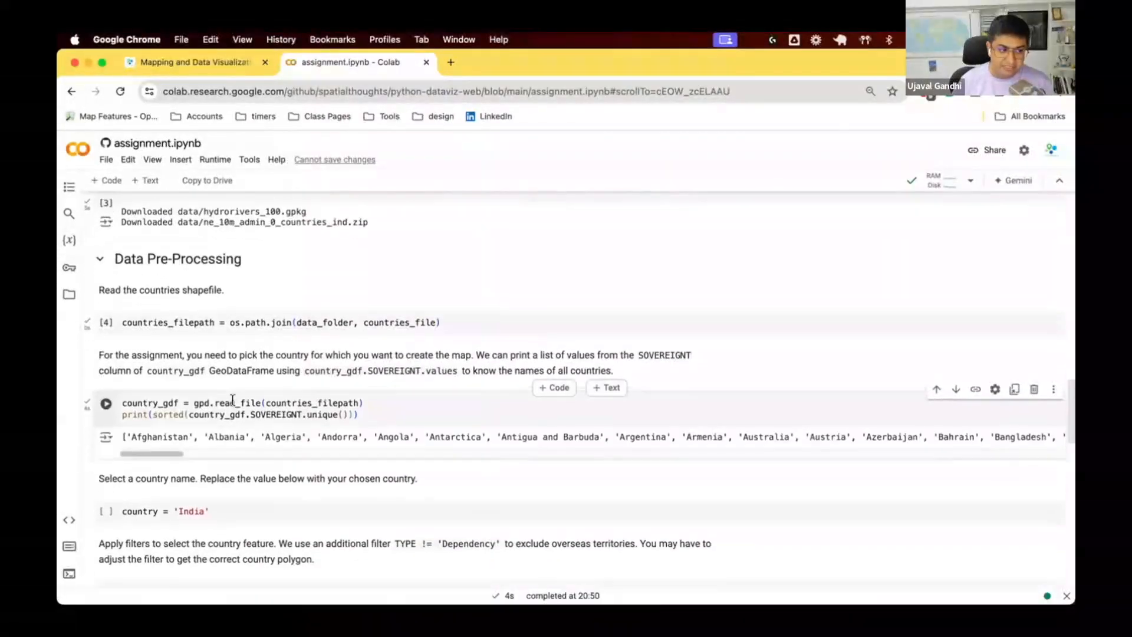
pyautogui.doubleClick(276, 415)
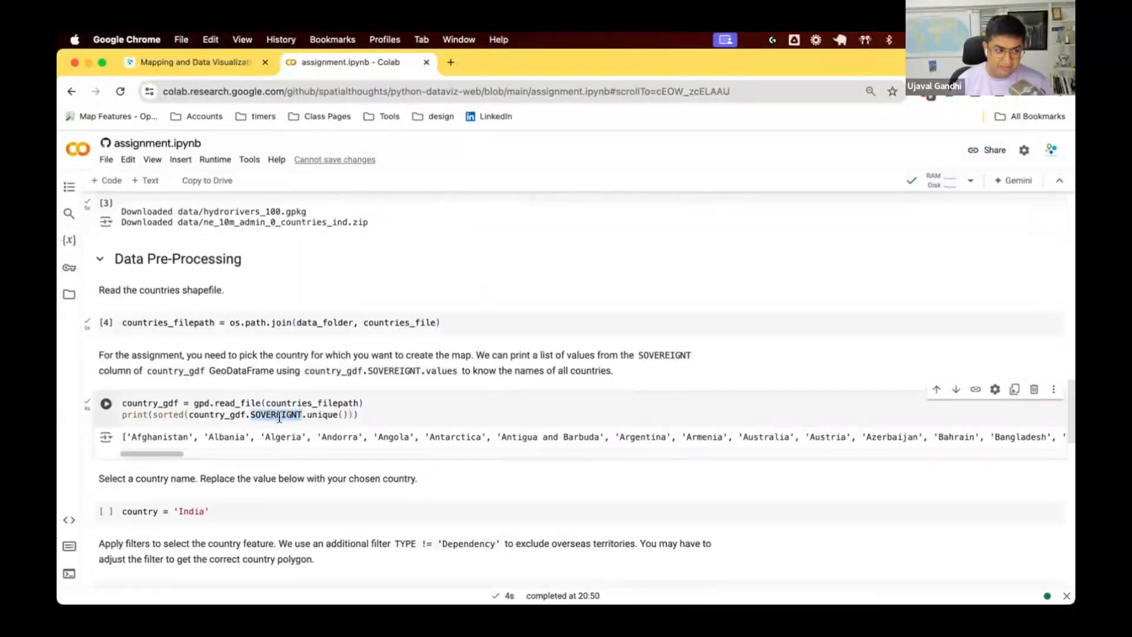
pyautogui.moveTo(363, 453)
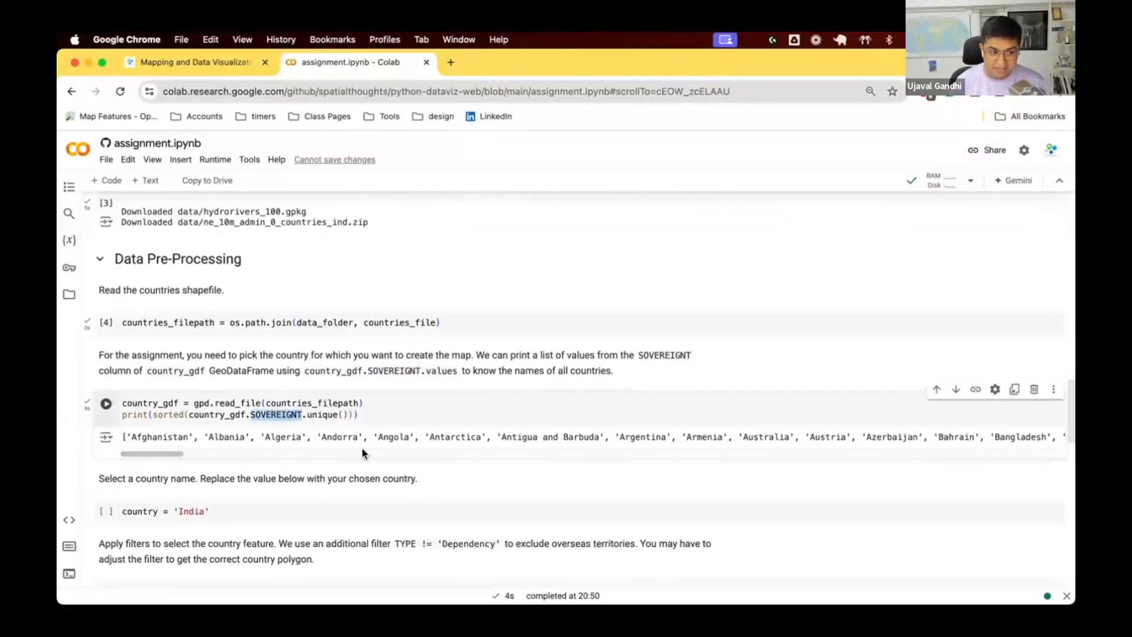
pyautogui.moveTo(554, 445)
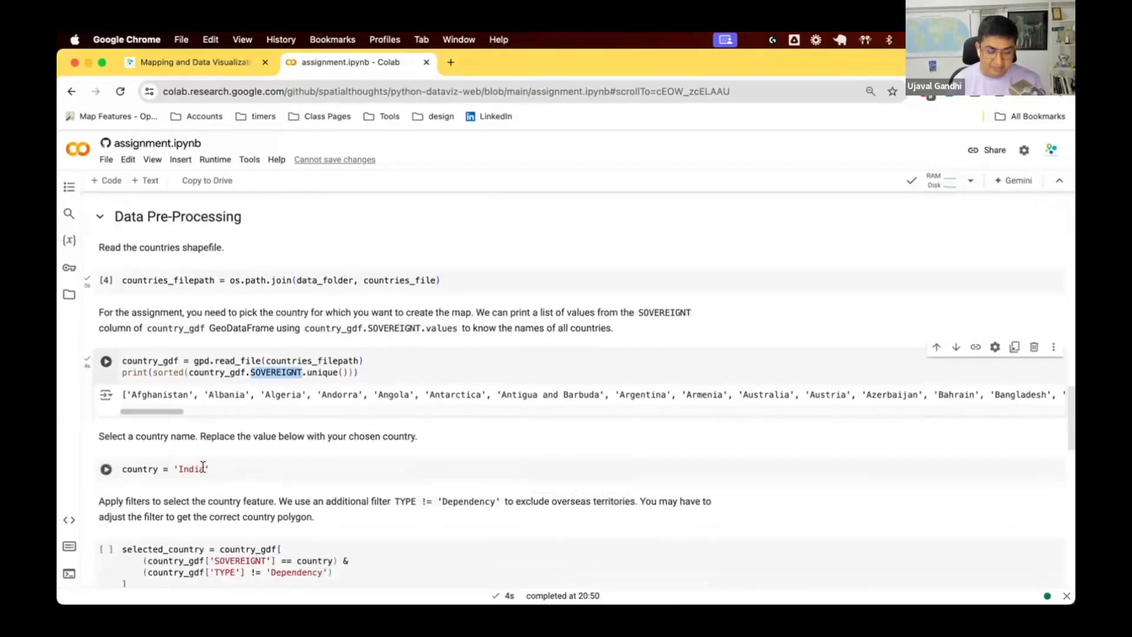
pyautogui.click(106, 468)
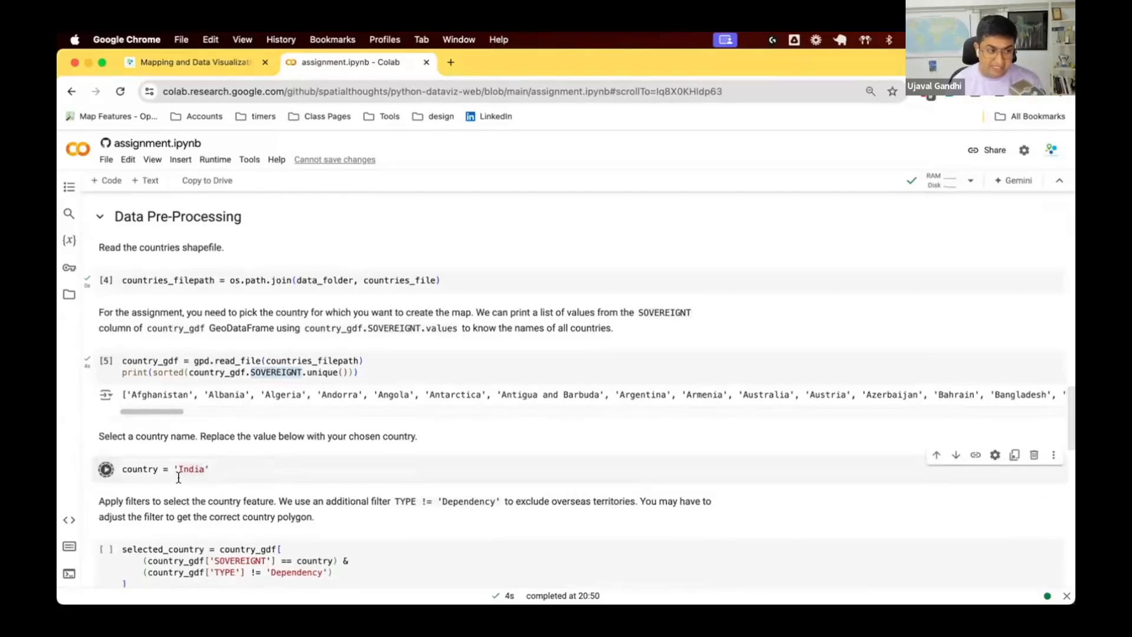
pyautogui.scroll(-3)
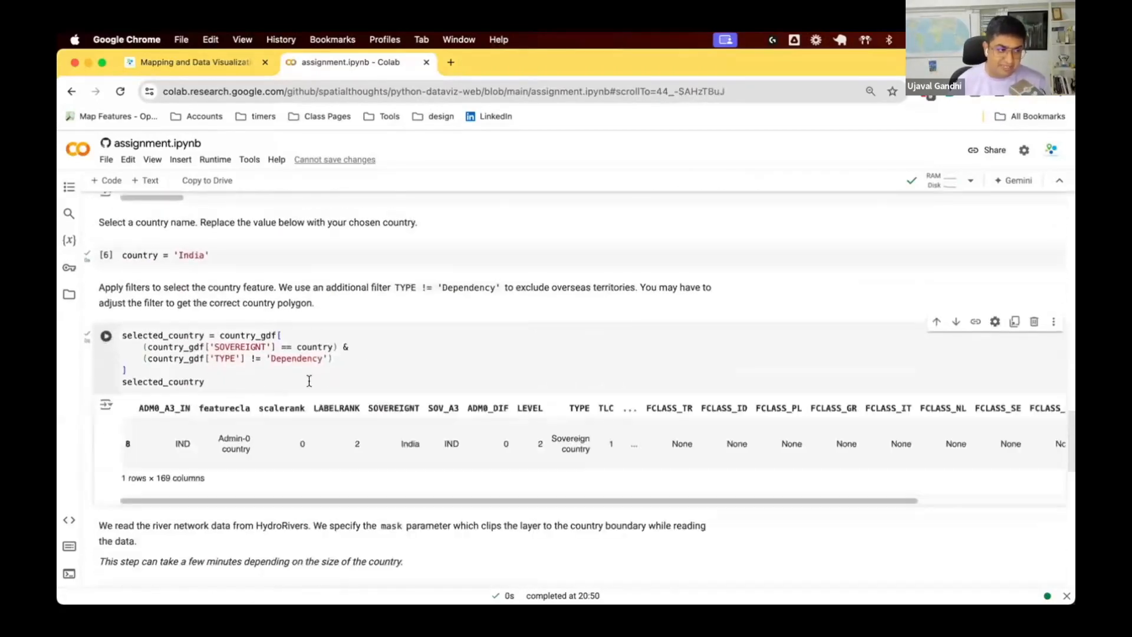
pyautogui.moveTo(750, 463)
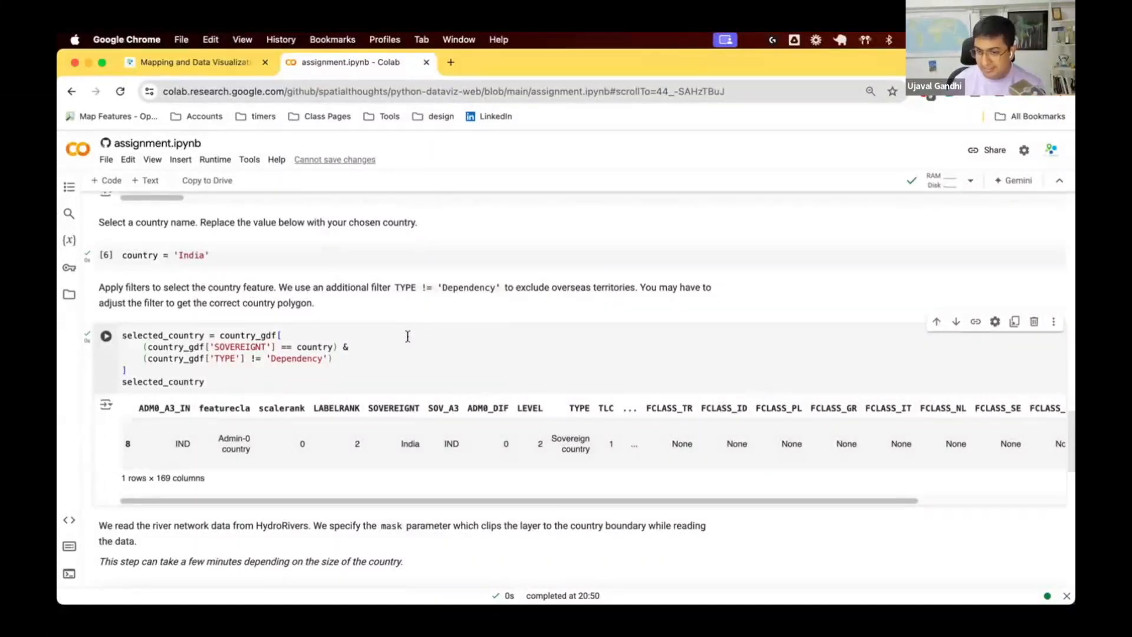
pyautogui.moveTo(269, 387)
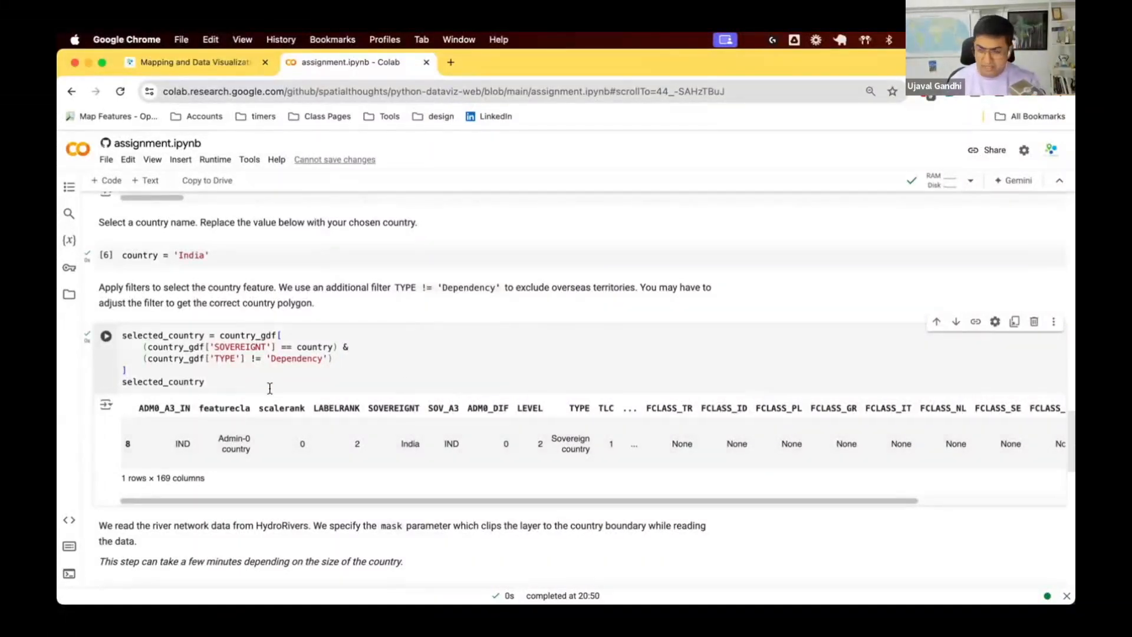
# Step: Load India's clipped HydroRivers network (74,217 rows) and plot the Rivers of India map
pyautogui.scroll(-3)
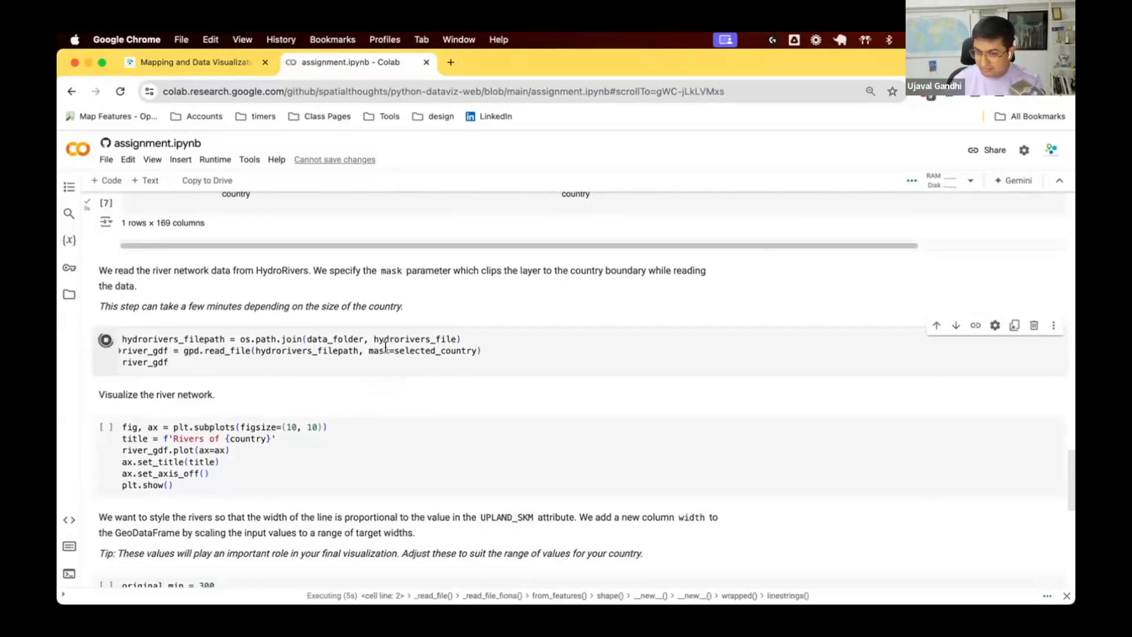
pyautogui.moveTo(249, 409)
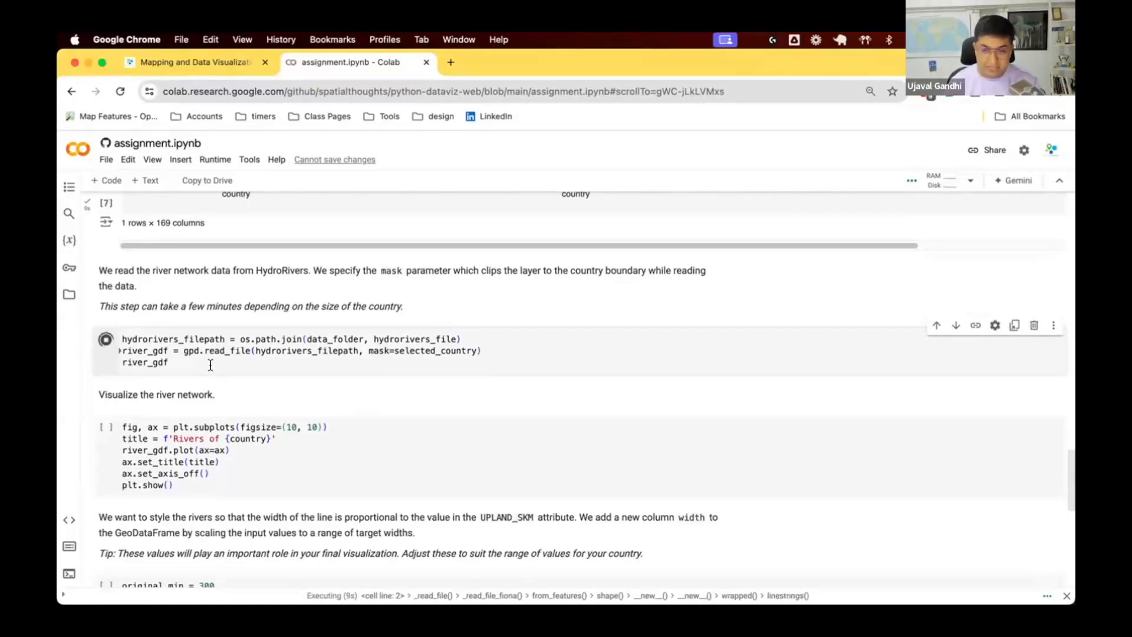
pyautogui.click(184, 427)
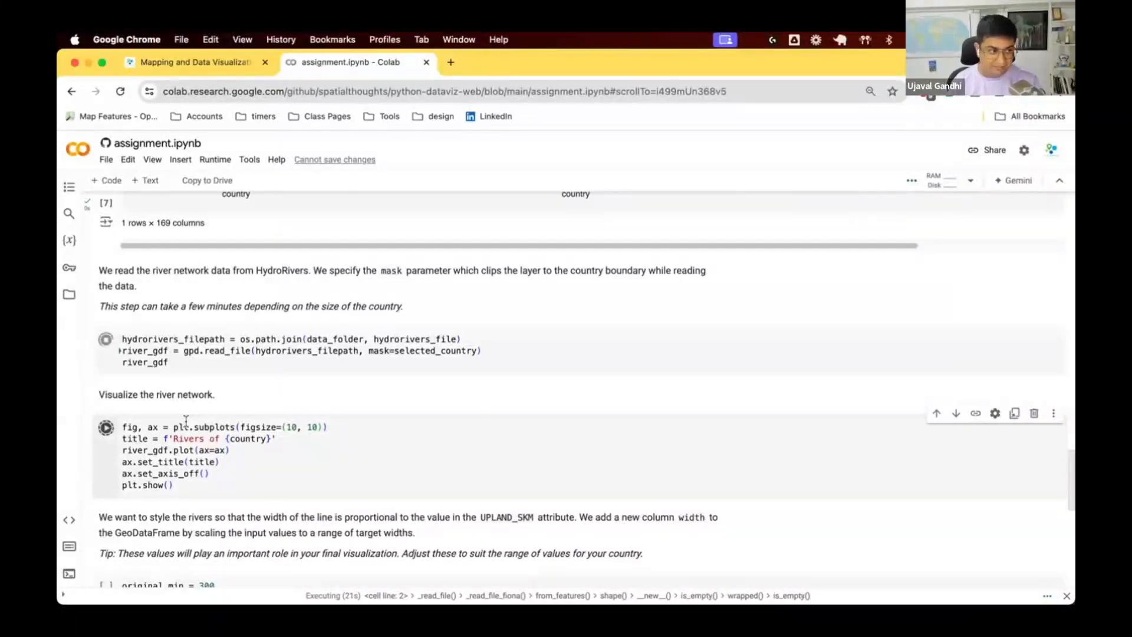
pyautogui.scroll(-3)
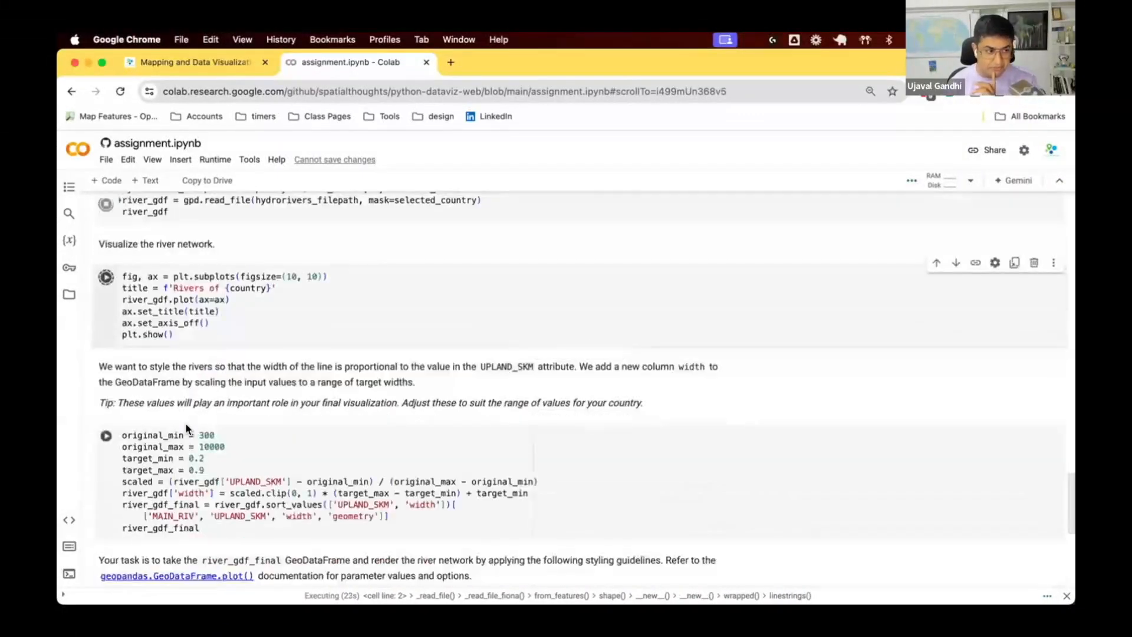
pyautogui.scroll(3)
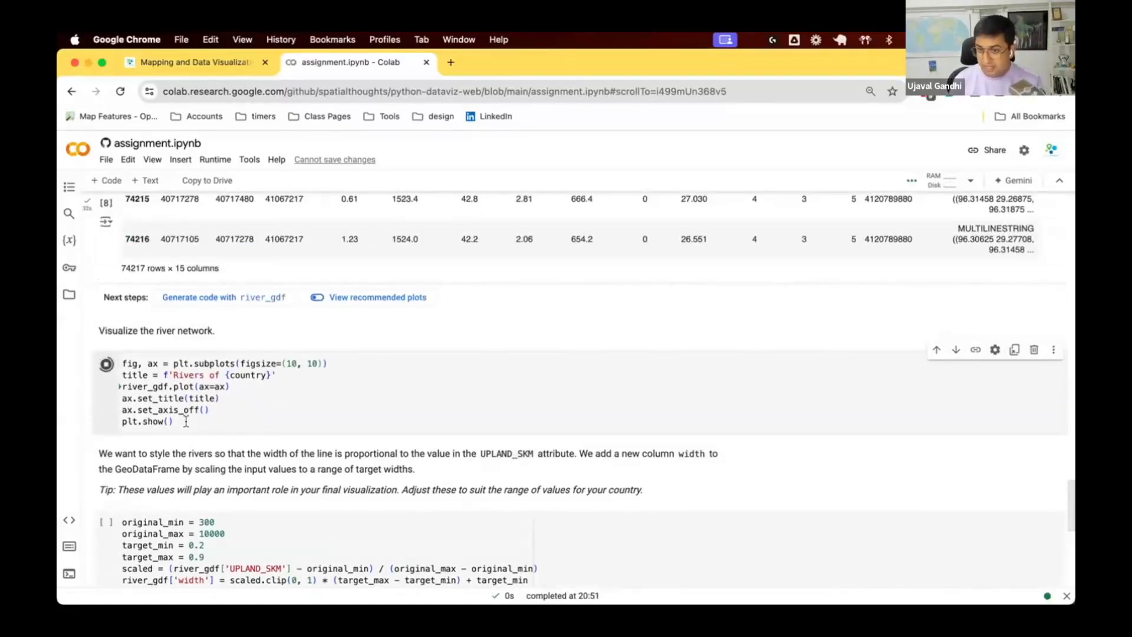
pyautogui.click(106, 363)
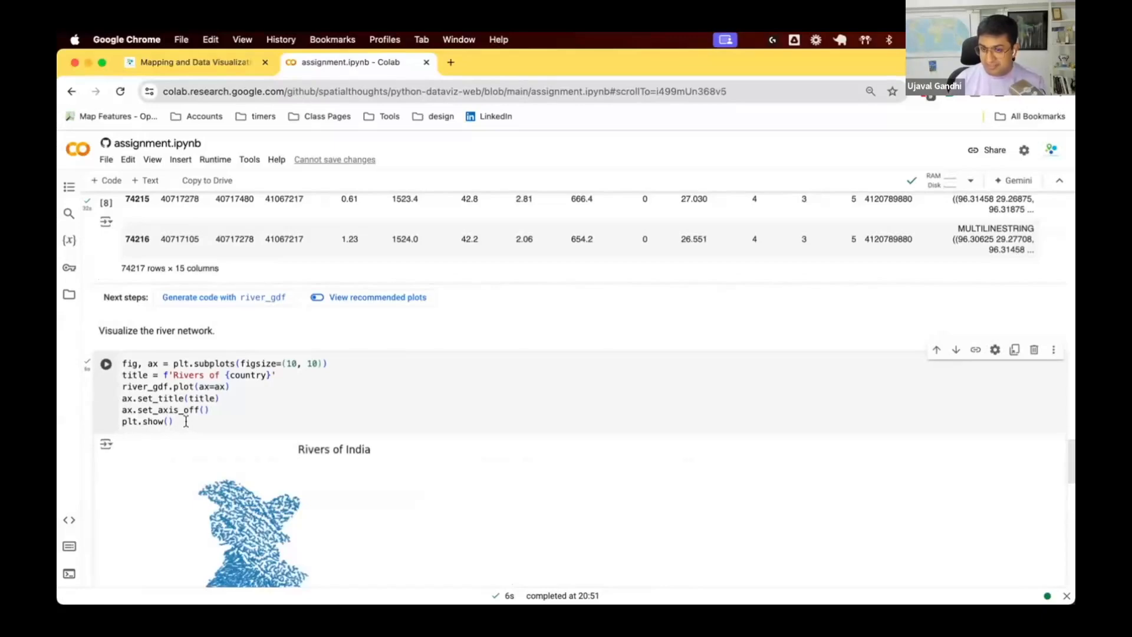
# Step: Scale UPLAND_SKM into a width column and build river_gdf_final sorted by upstream area
pyautogui.scroll(-3)
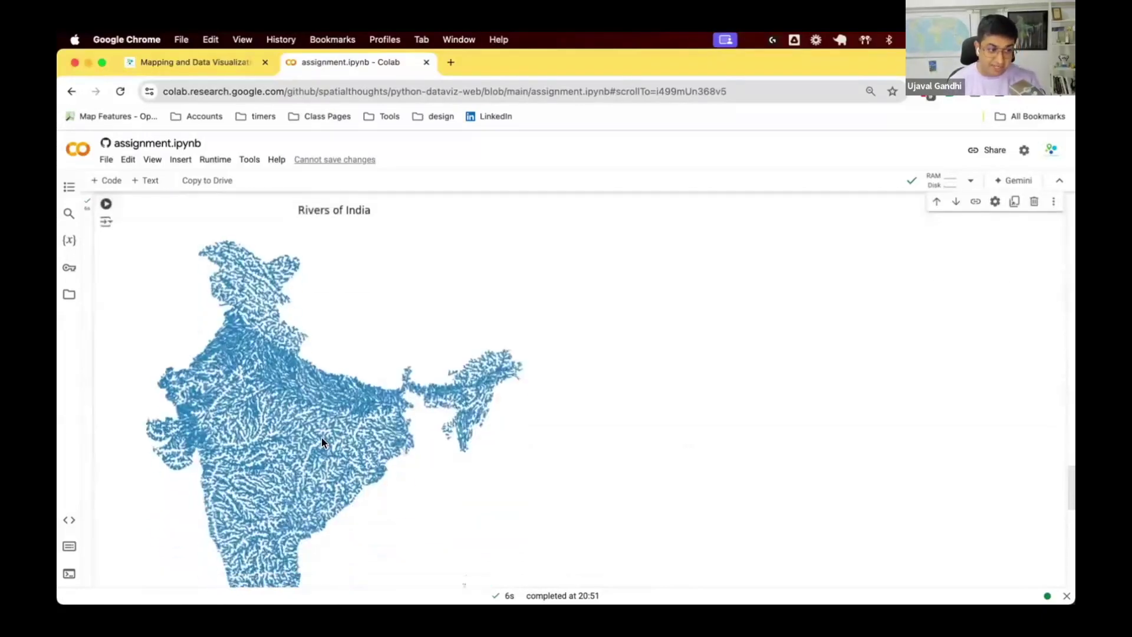
pyautogui.scroll(-3)
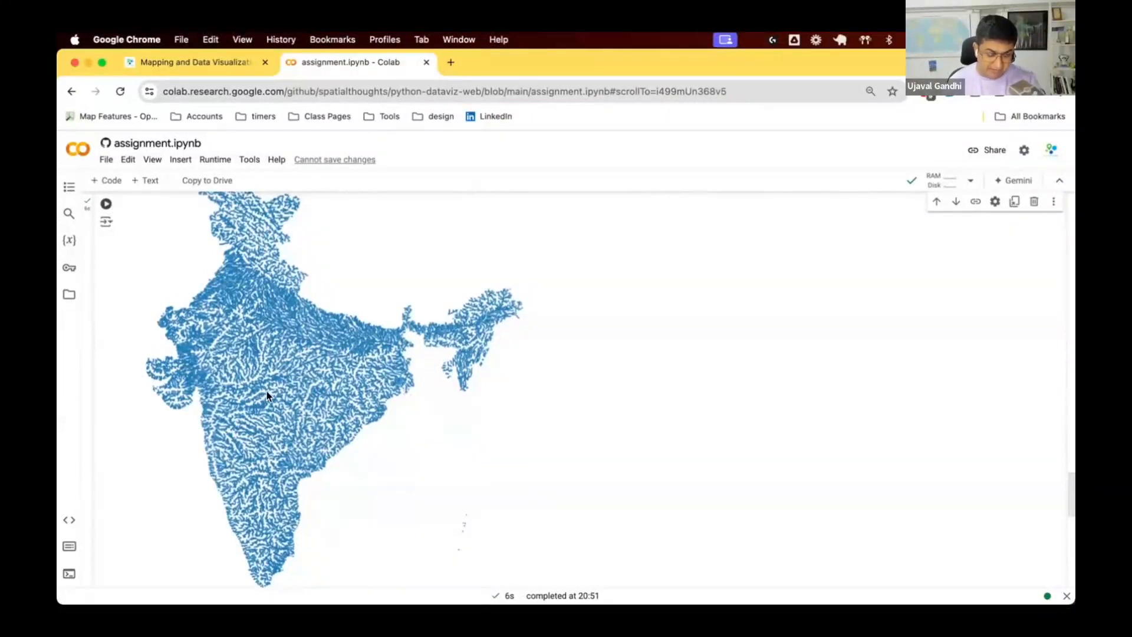
pyautogui.scroll(-3)
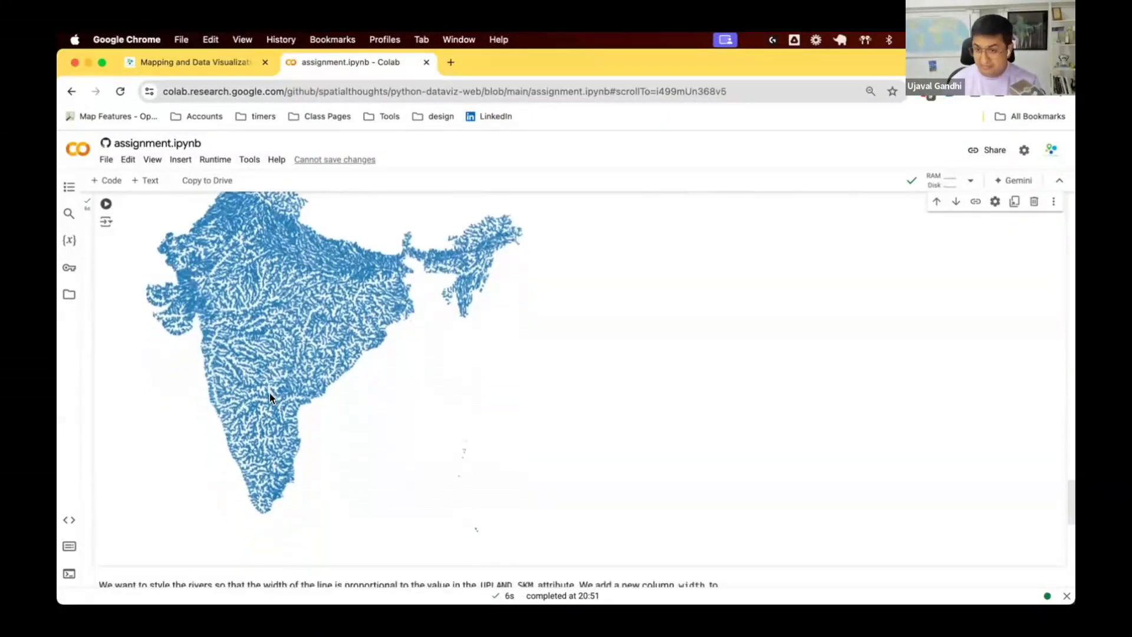
pyautogui.scroll(-3)
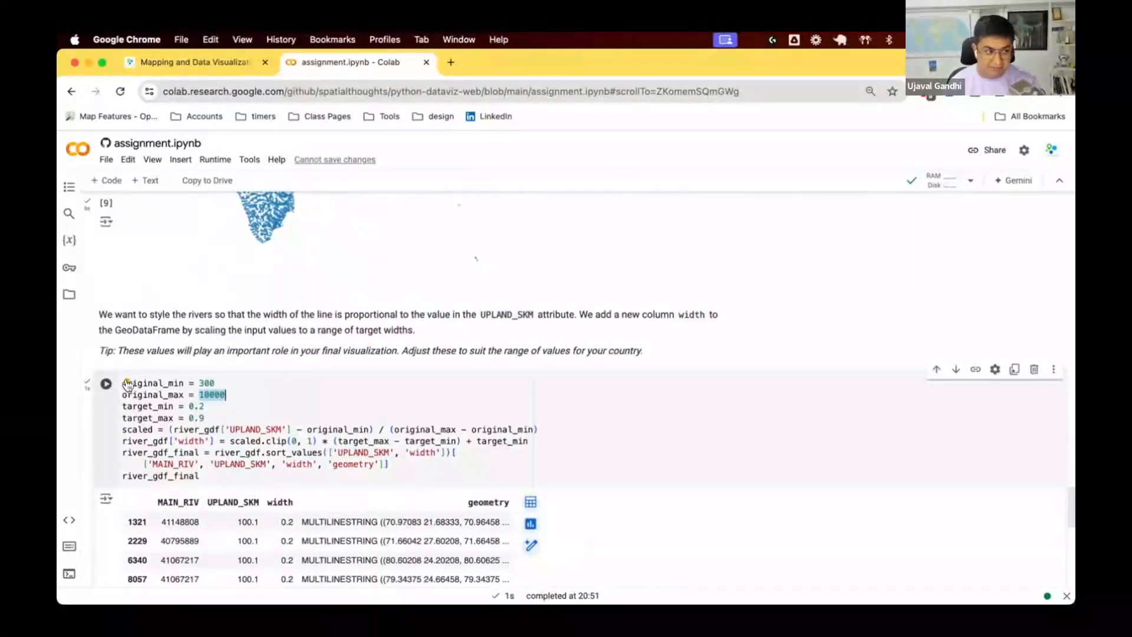
# Step: Rerun the width scaling cell and review river_gdf_final's 74,217 rows with widths 0.2–0.9
pyautogui.click(106, 383)
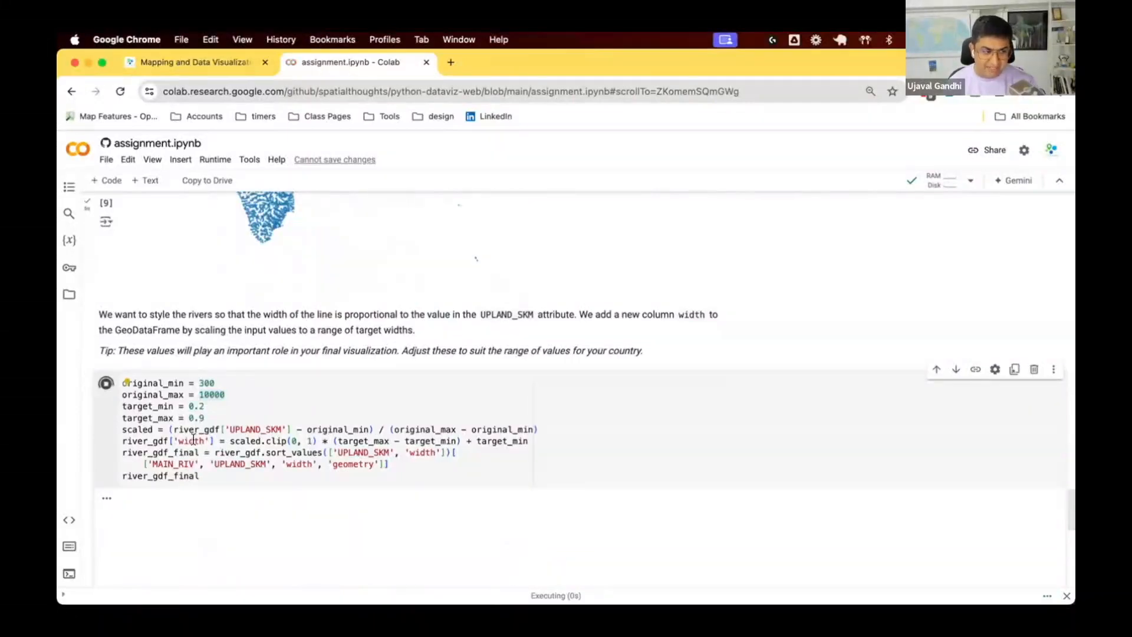
pyautogui.click(105, 382)
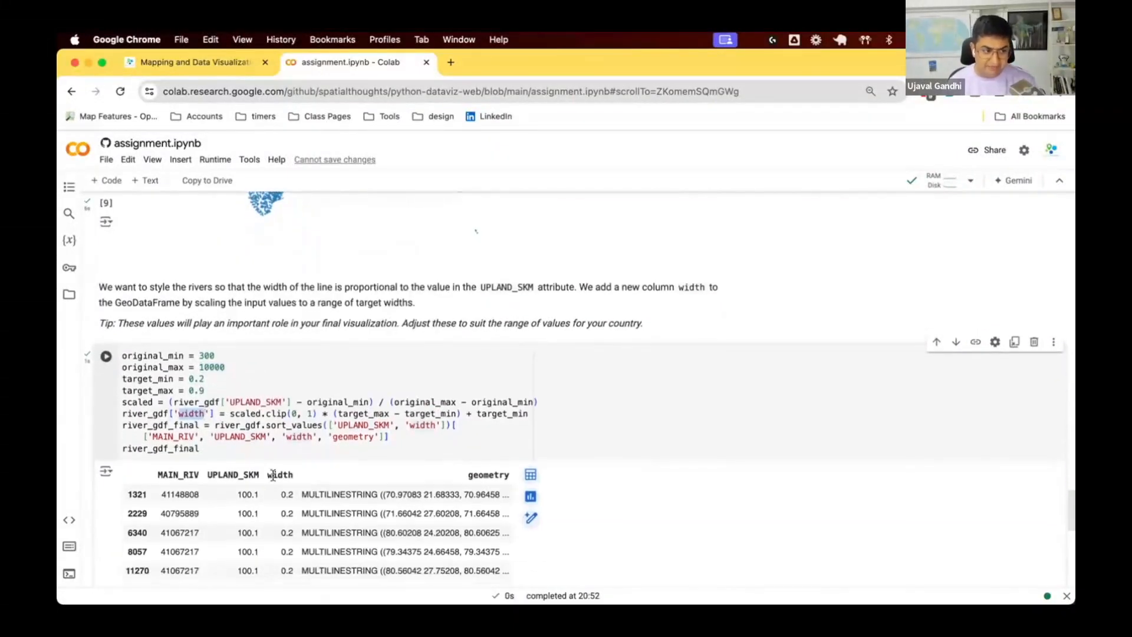
pyautogui.scroll(-3)
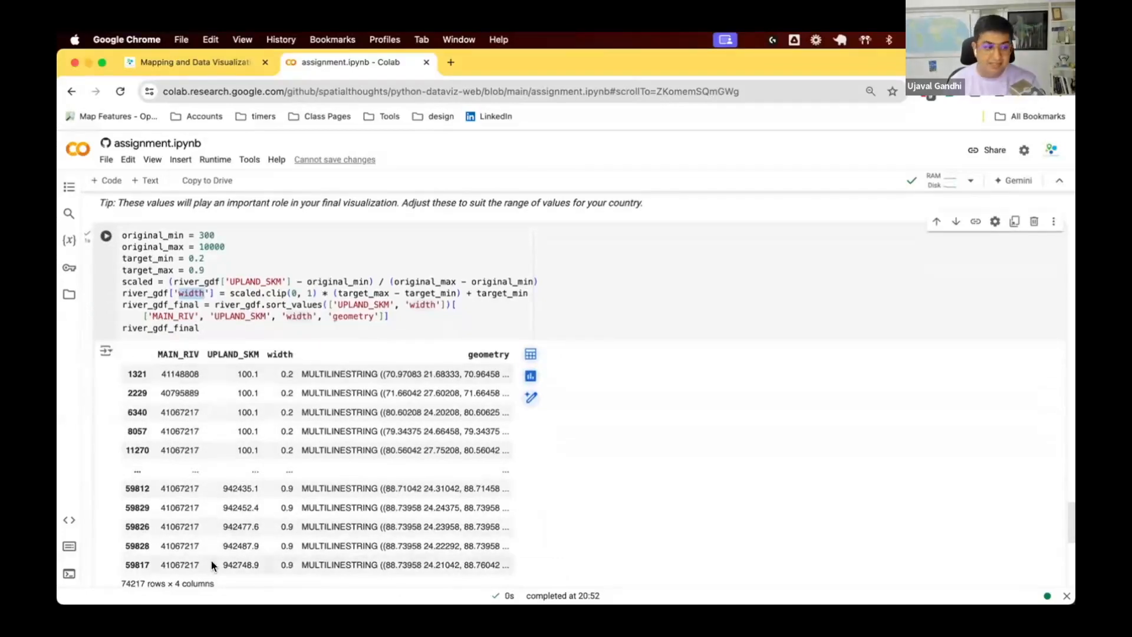
pyautogui.moveTo(283, 562)
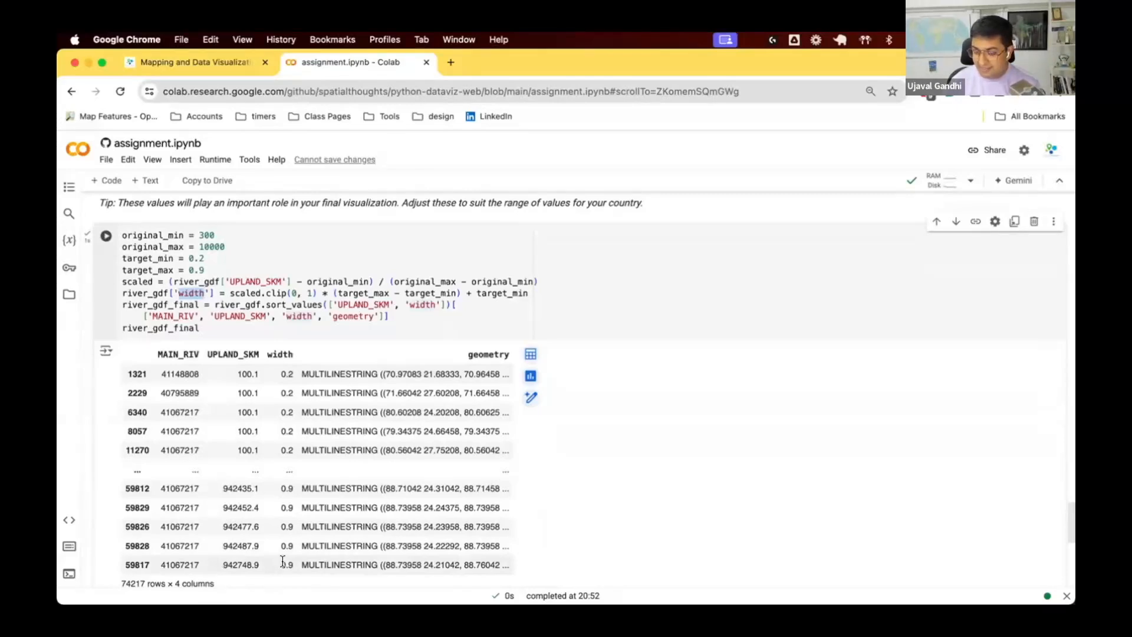
pyautogui.moveTo(173, 379)
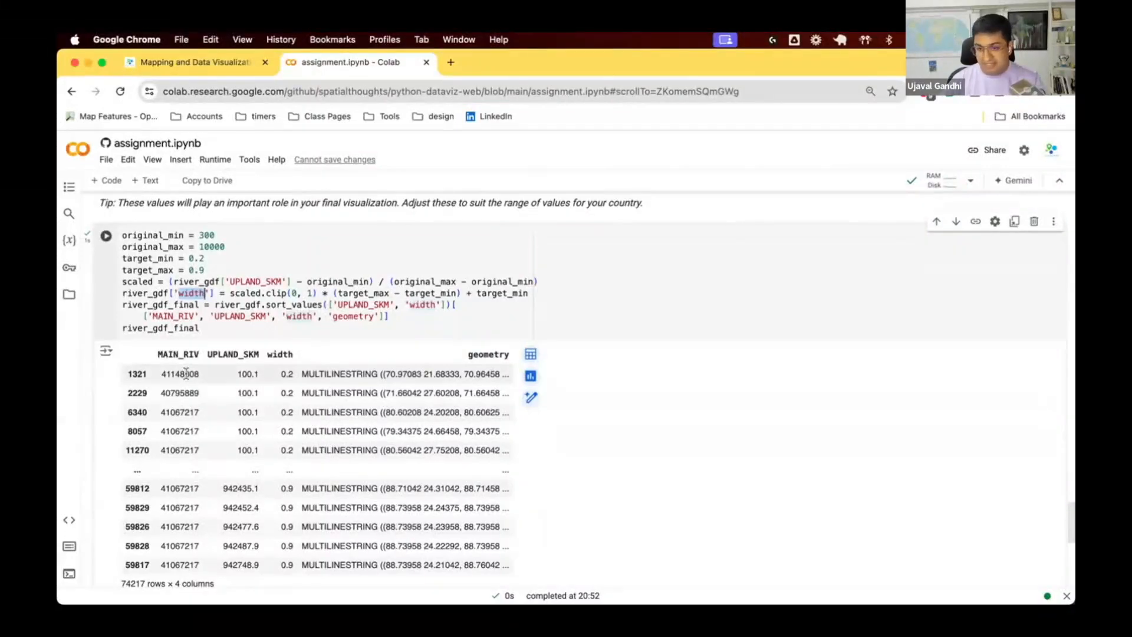
pyautogui.moveTo(273, 373)
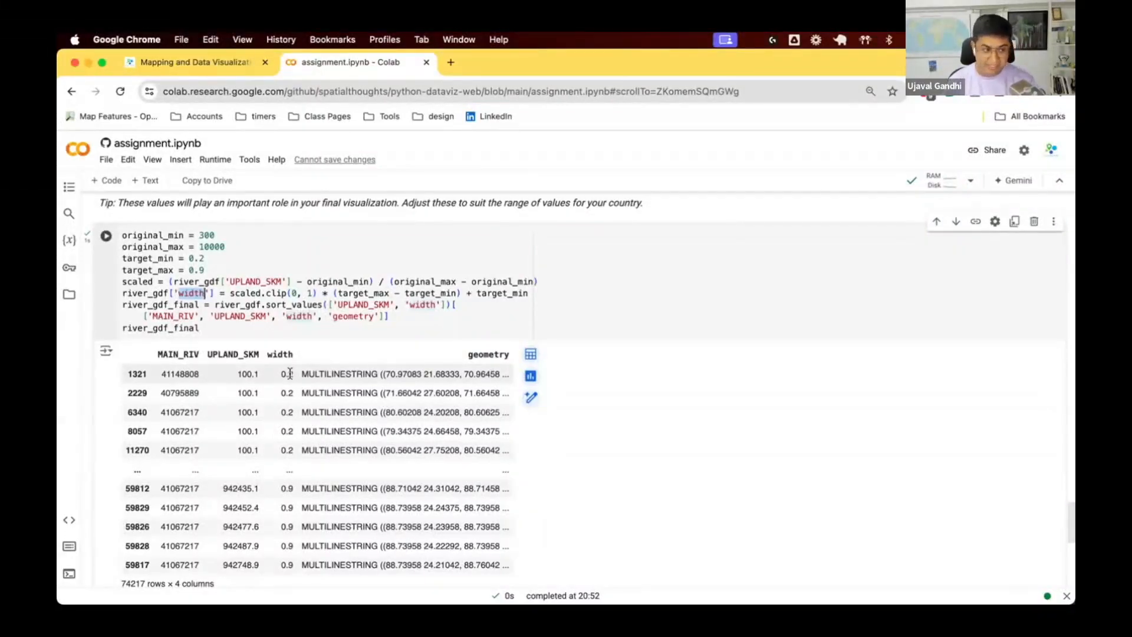
pyautogui.scroll(-3)
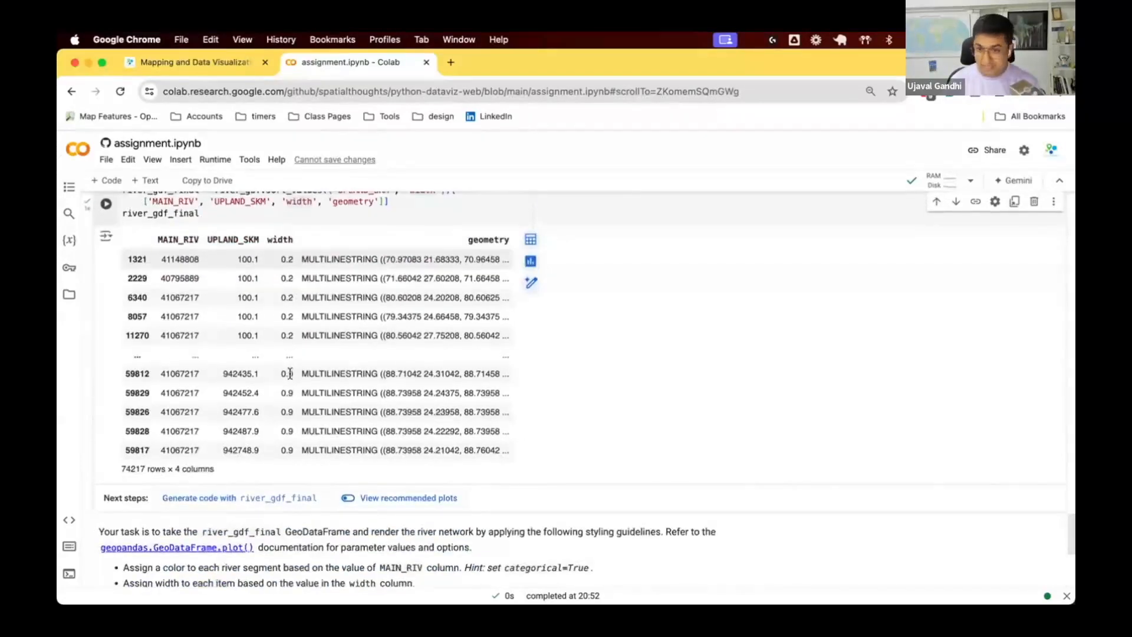
pyautogui.scroll(3)
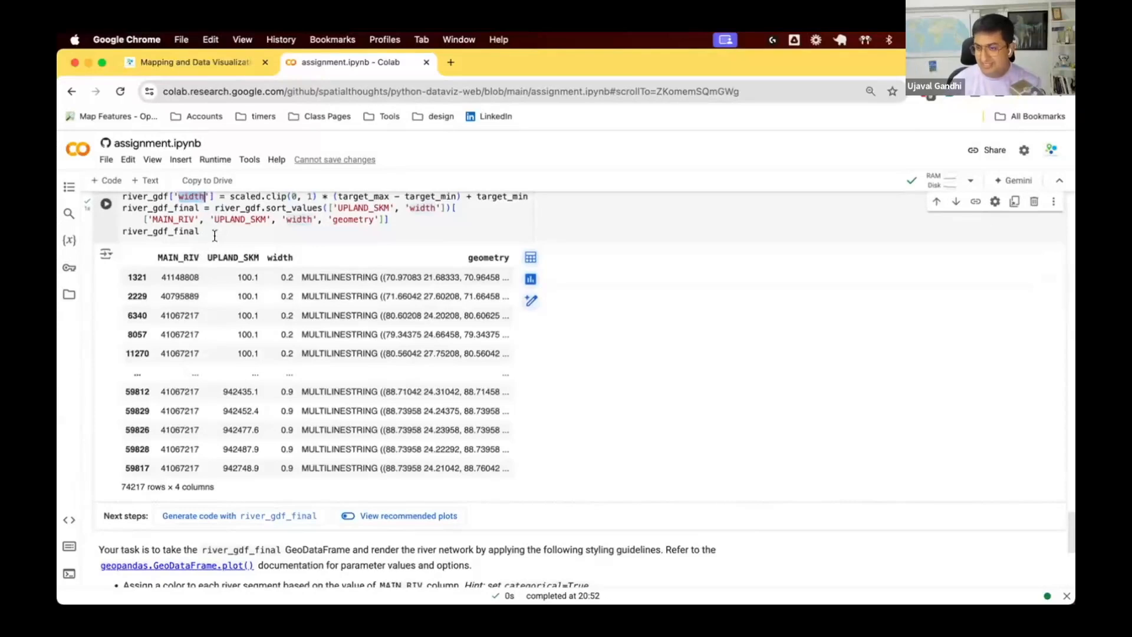
# Step: Read the styling guidelines (MAIN_RIV colors, black background, white title), then return to the river table
pyautogui.scroll(-3)
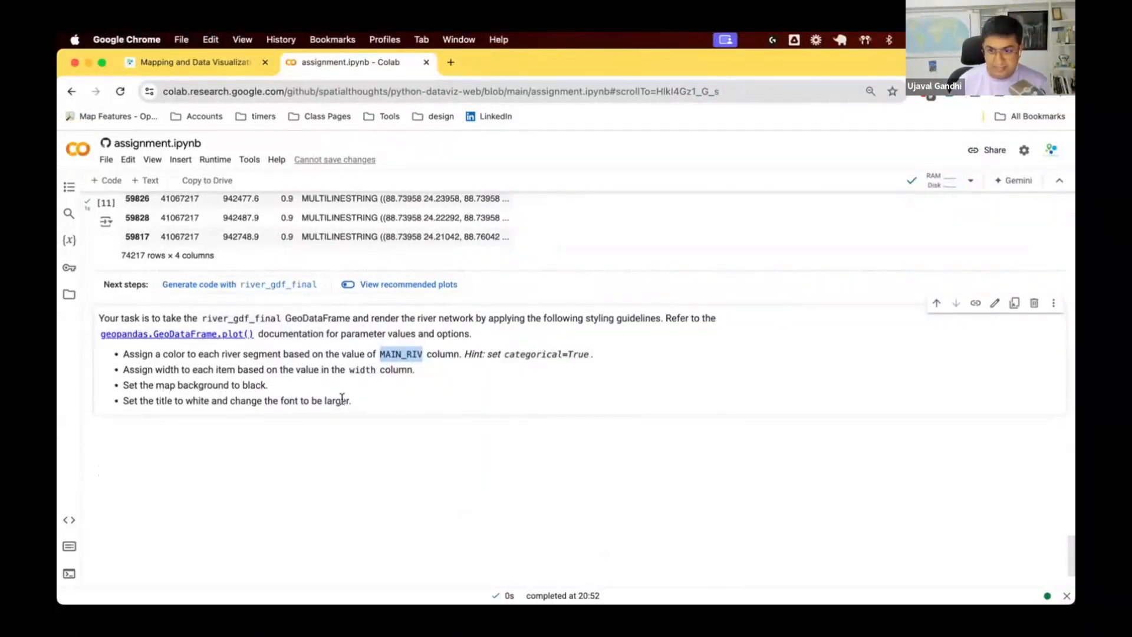
pyautogui.scroll(3)
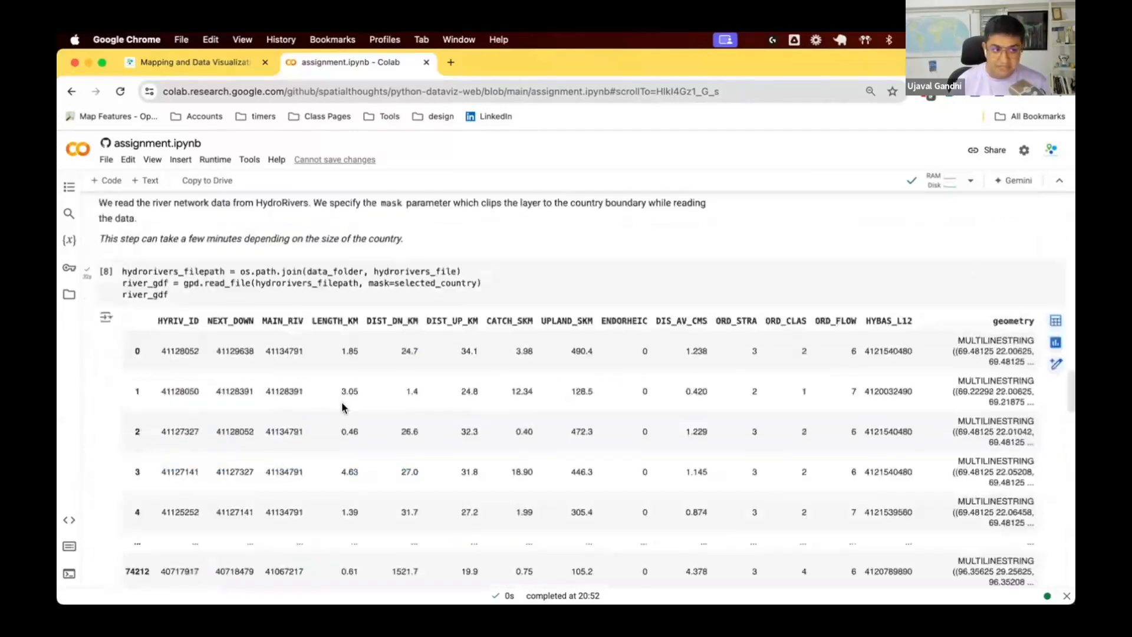